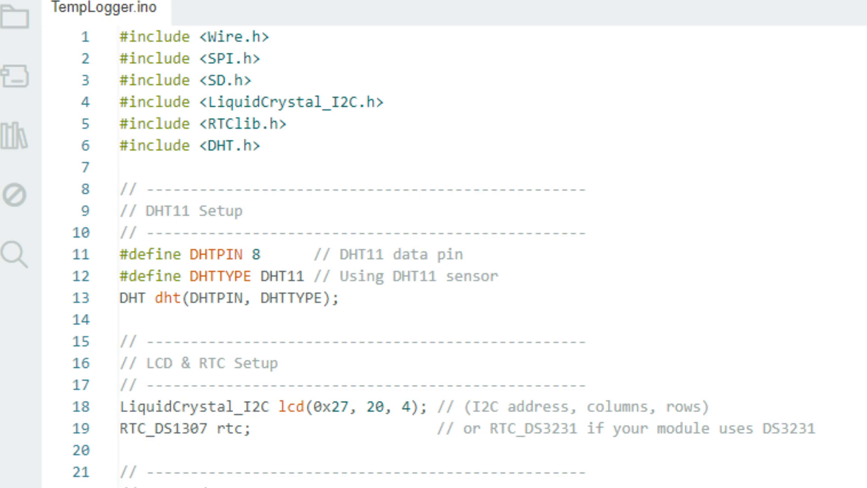
pyautogui.scroll(-3)
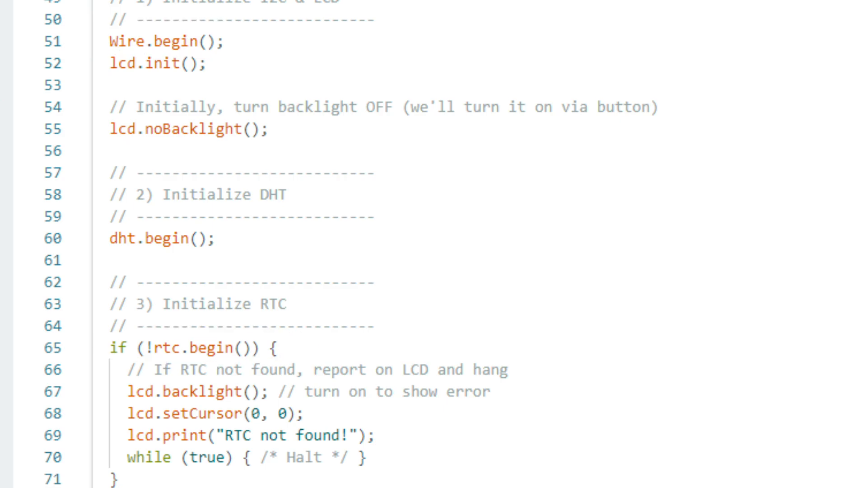
pyautogui.scroll(-3)
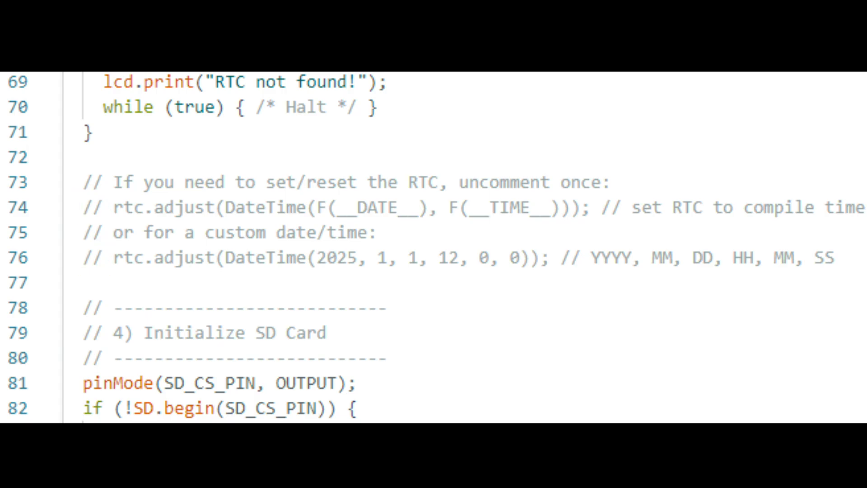
pyautogui.scroll(-3)
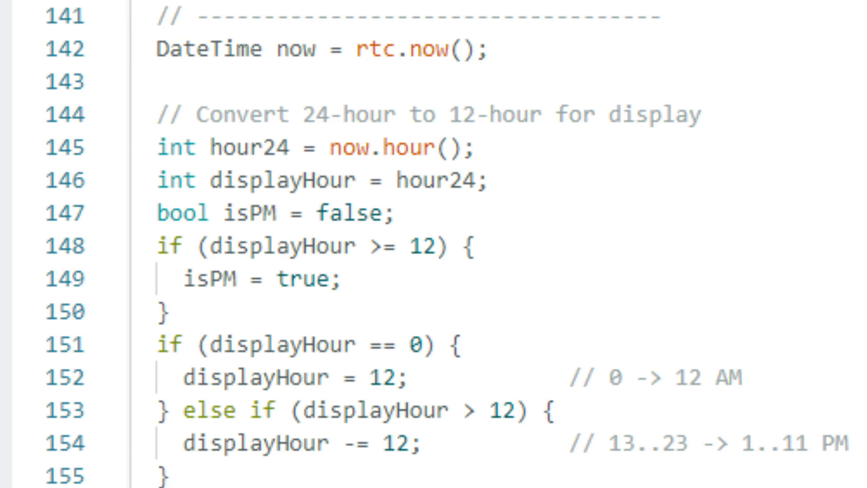
pyautogui.scroll(-3)
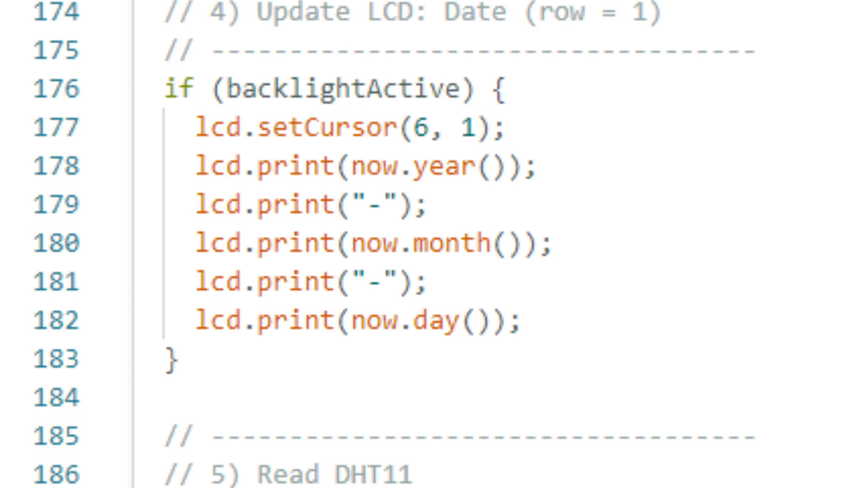
pyautogui.scroll(-3)
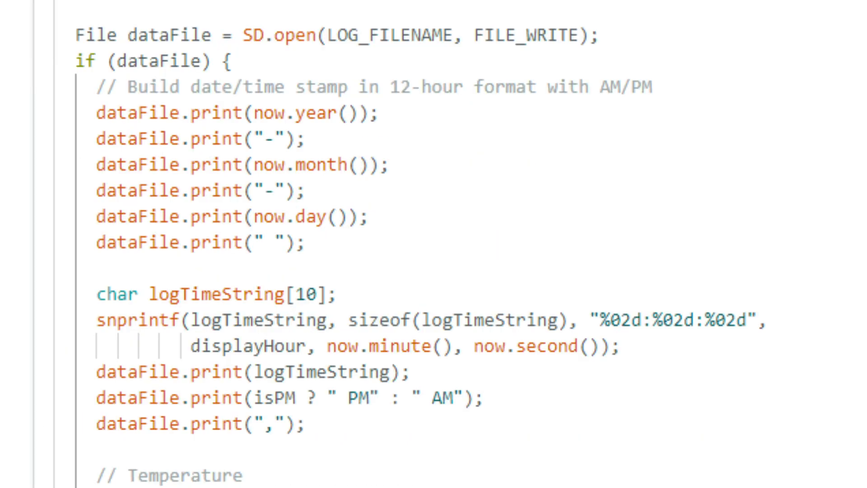
pyautogui.scroll(3)
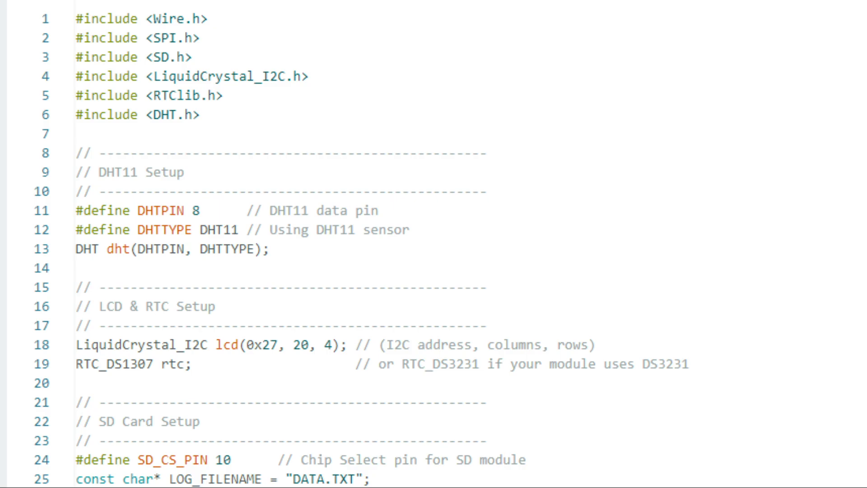
pyautogui.scroll(-3)
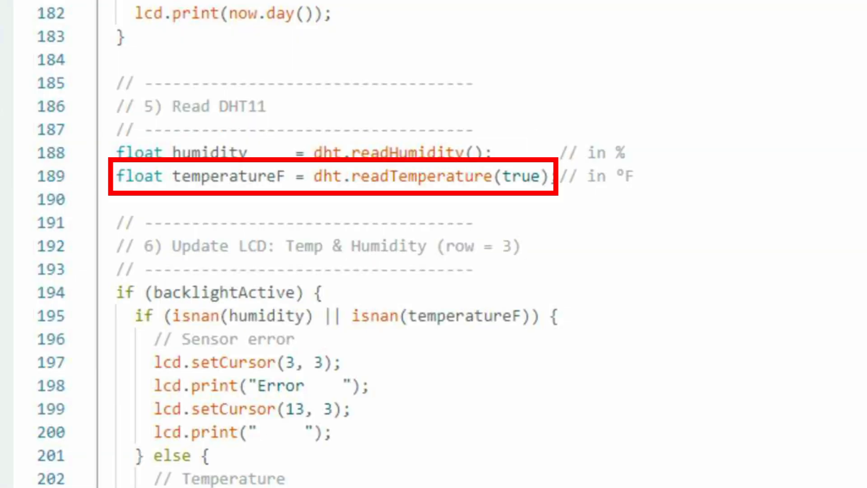
pyautogui.scroll(-3)
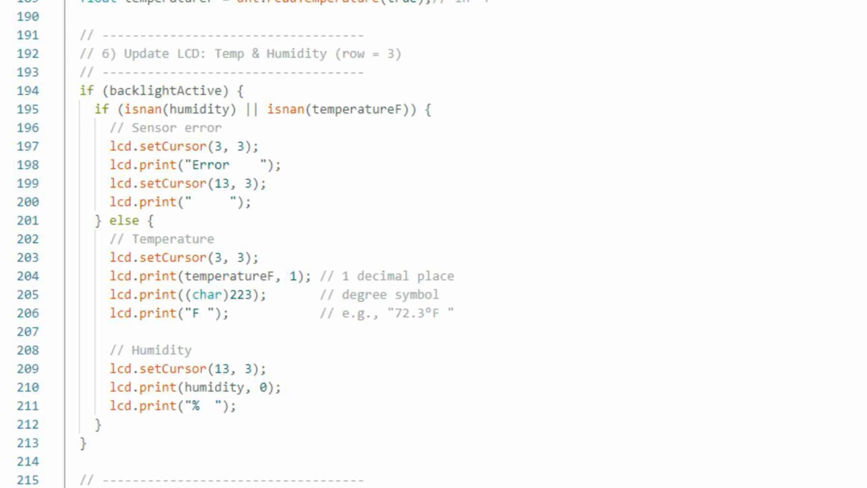
pyautogui.scroll(-3)
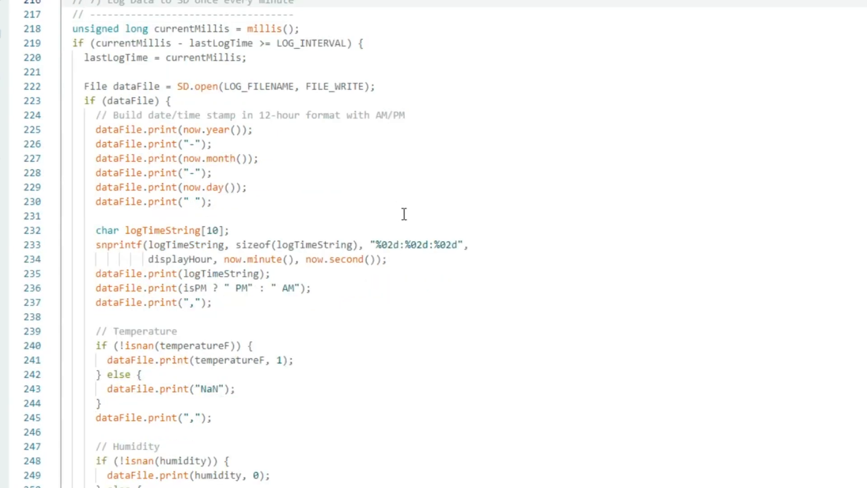
pyautogui.scroll(-3)
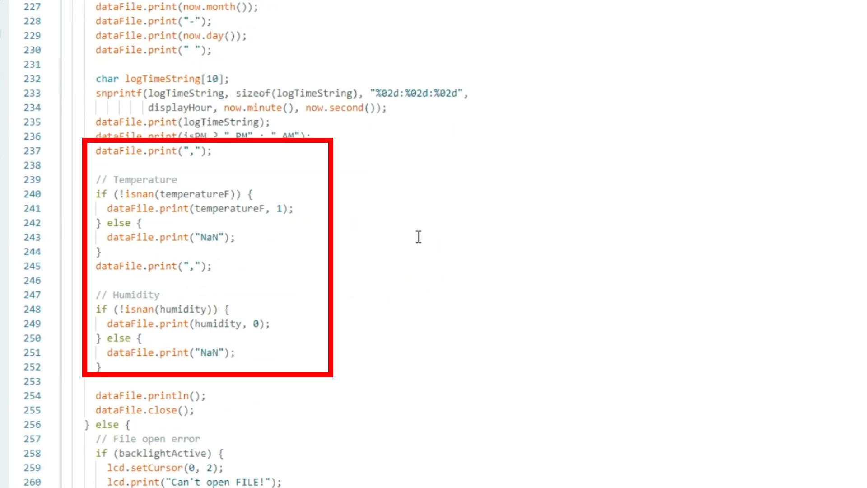
pyautogui.scroll(-3)
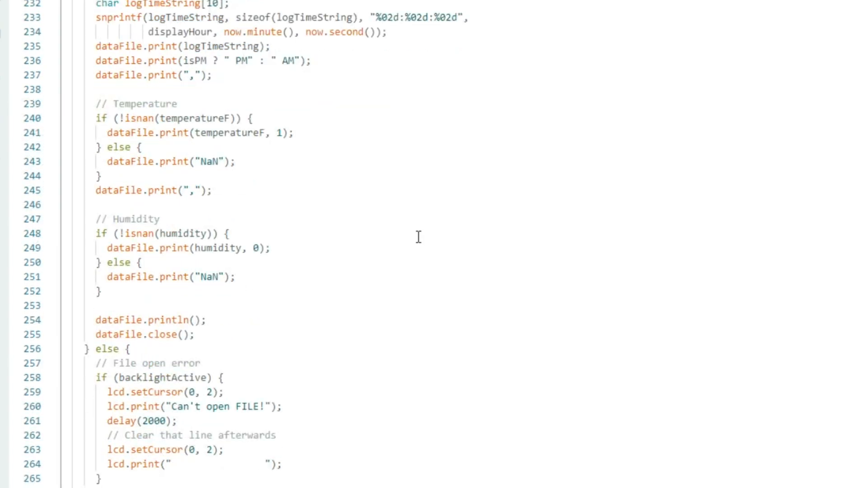
pyautogui.scroll(-3)
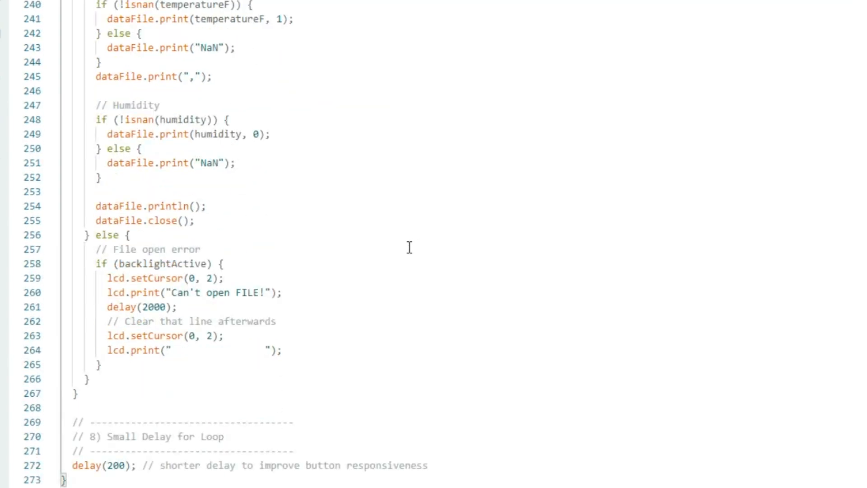
pyautogui.scroll(3)
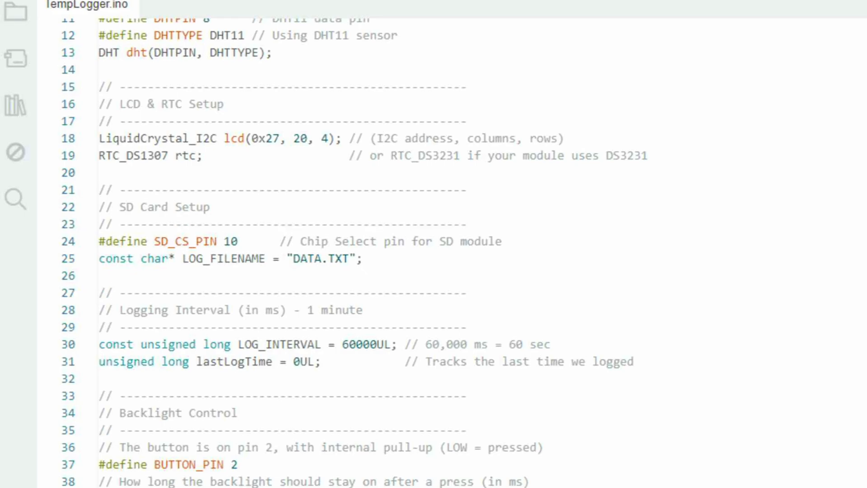
pyautogui.scroll(-3)
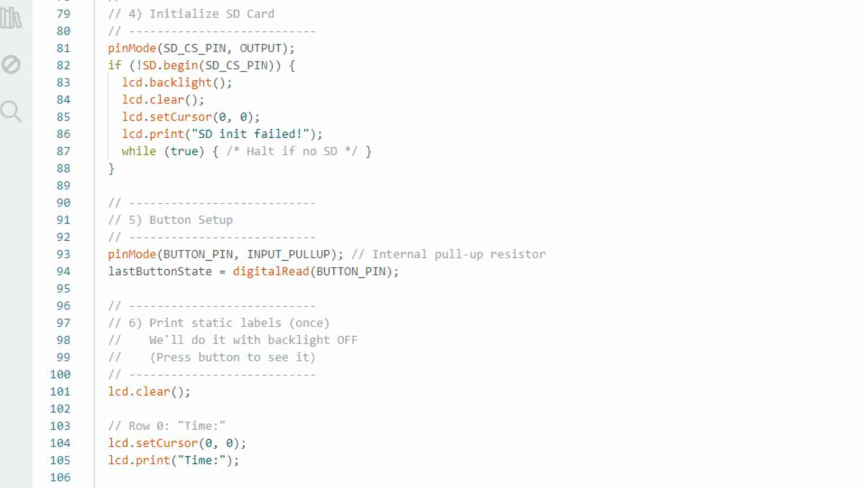
pyautogui.scroll(-3)
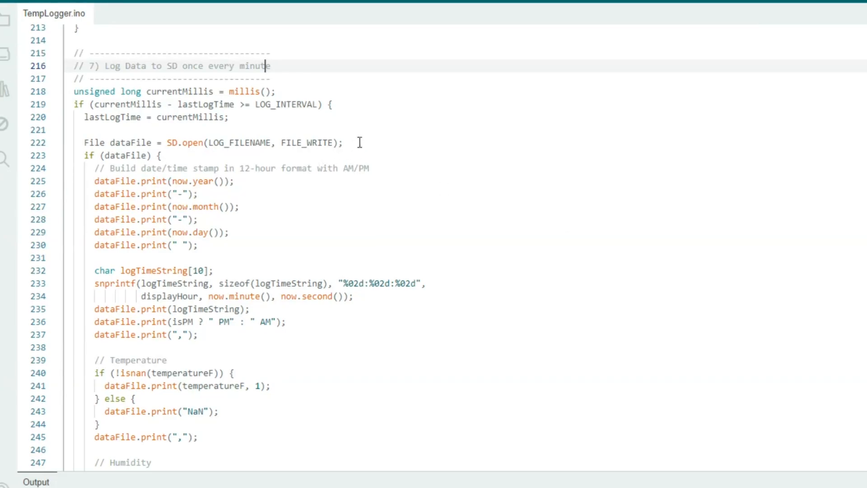
pyautogui.moveTo(358, 121)
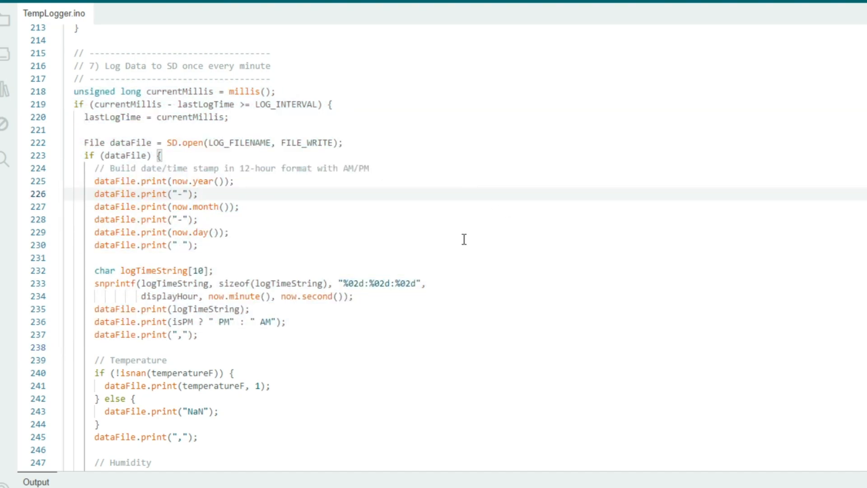
pyautogui.moveTo(471, 246)
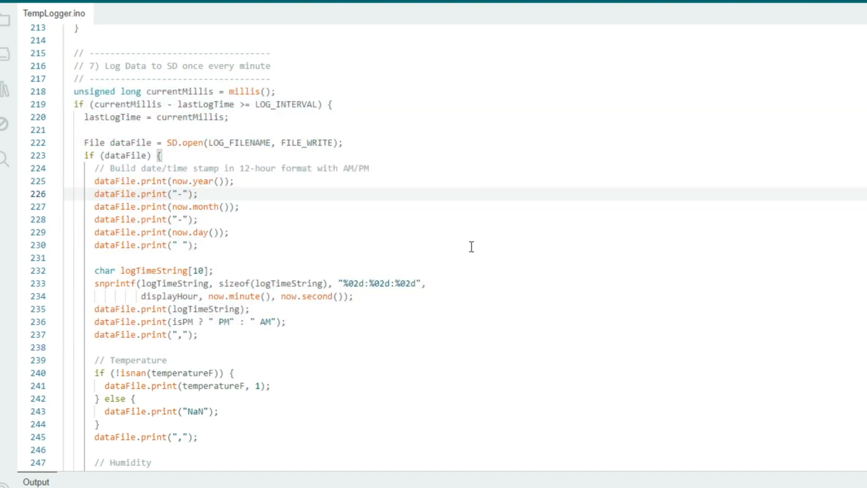
pyautogui.scroll(-3)
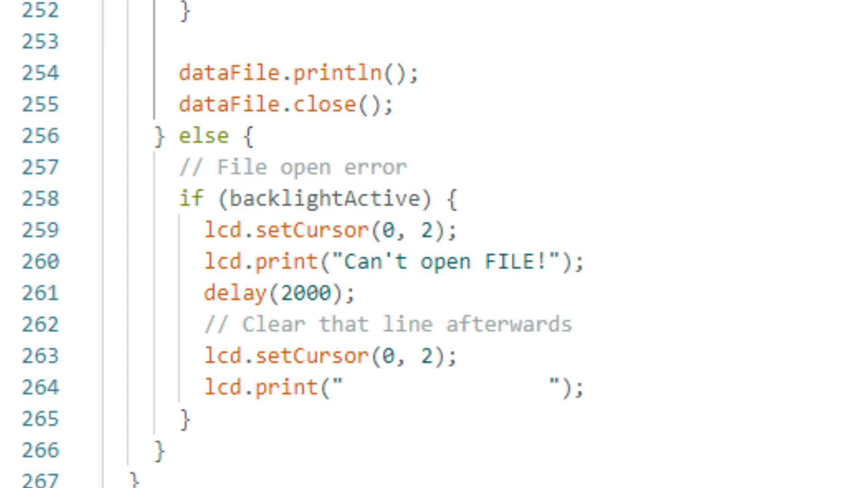
pyautogui.scroll(3)
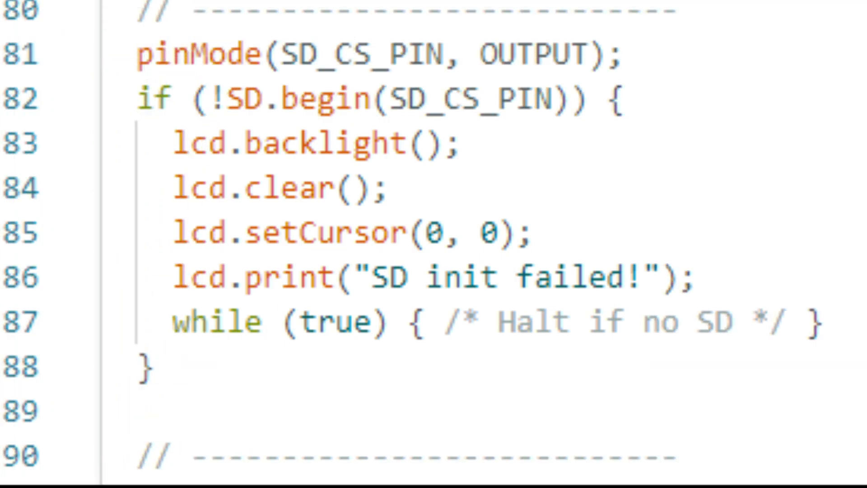
pyautogui.scroll(-3)
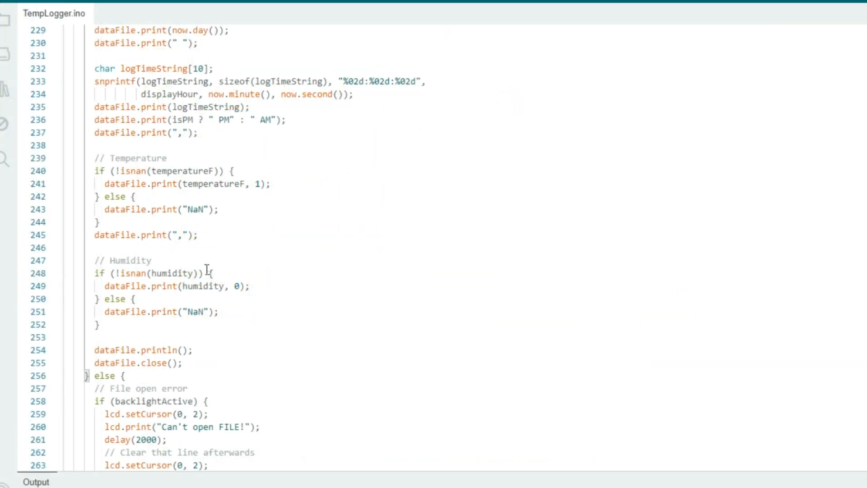
pyautogui.scroll(-3)
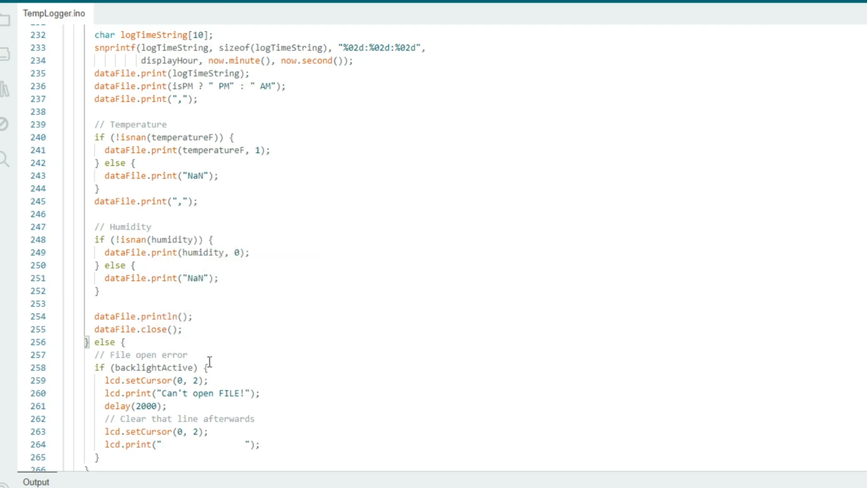
pyautogui.moveTo(241, 355)
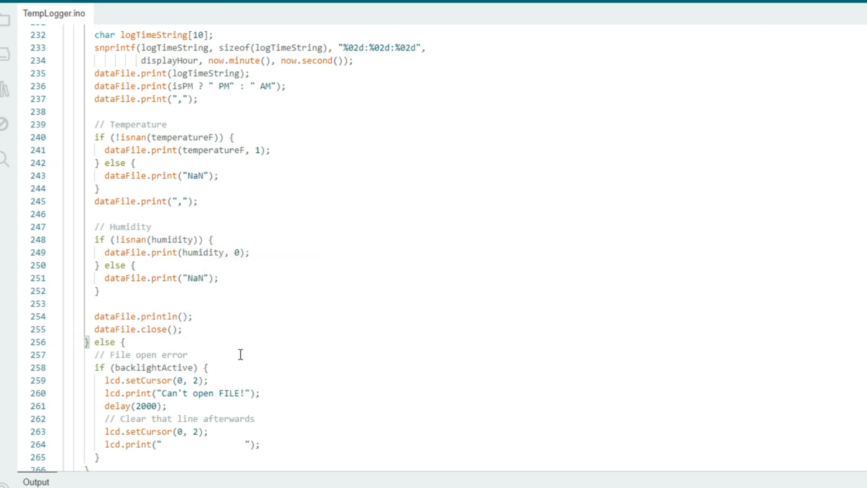
pyautogui.scroll(3)
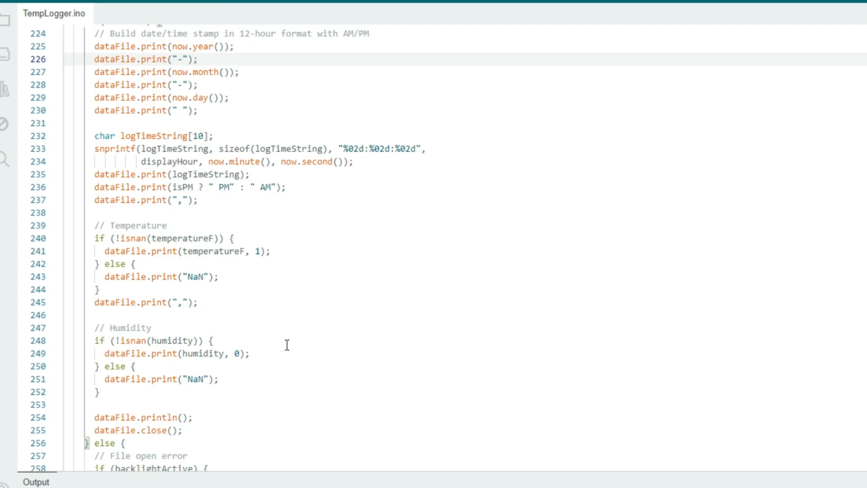
pyautogui.scroll(3)
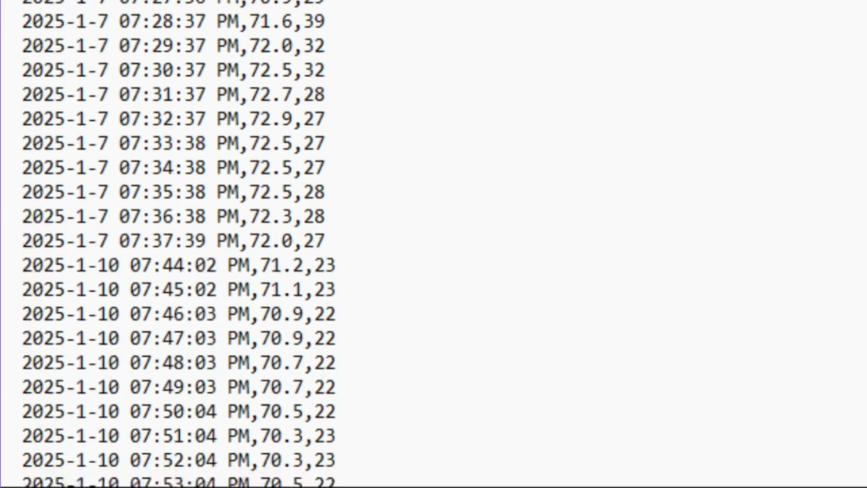
pyautogui.scroll(-3)
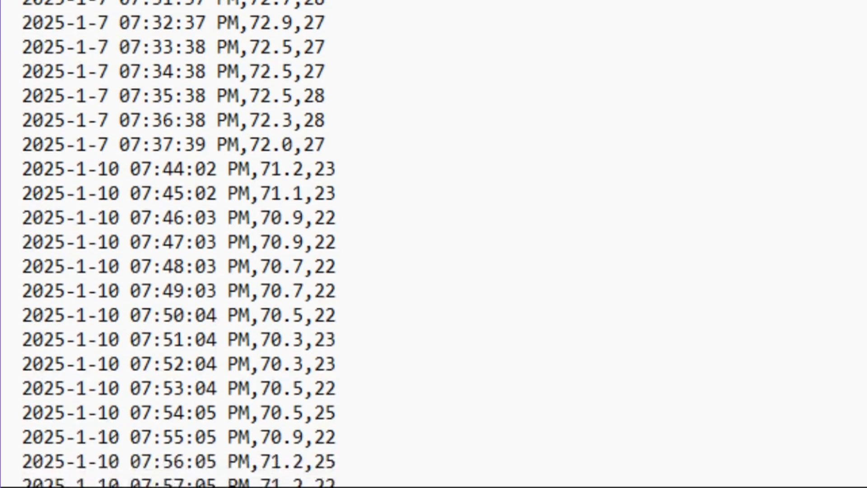
pyautogui.scroll(-3)
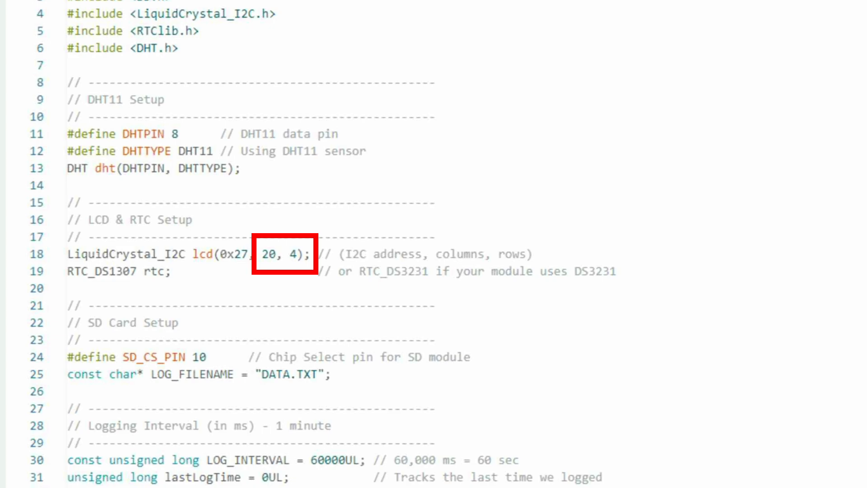
pyautogui.scroll(-3)
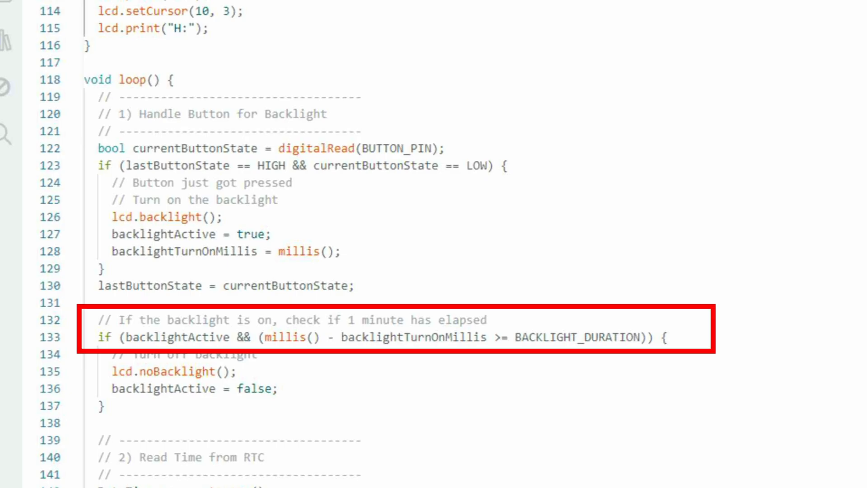
pyautogui.scroll(3)
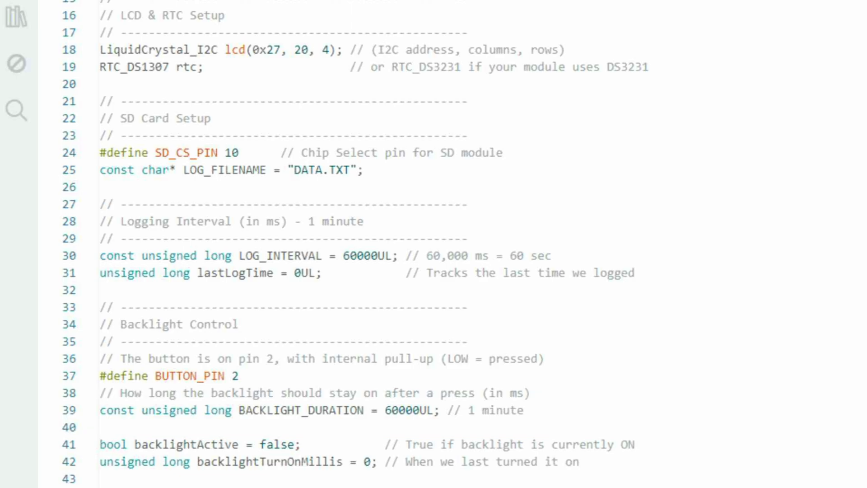
pyautogui.scroll(-3)
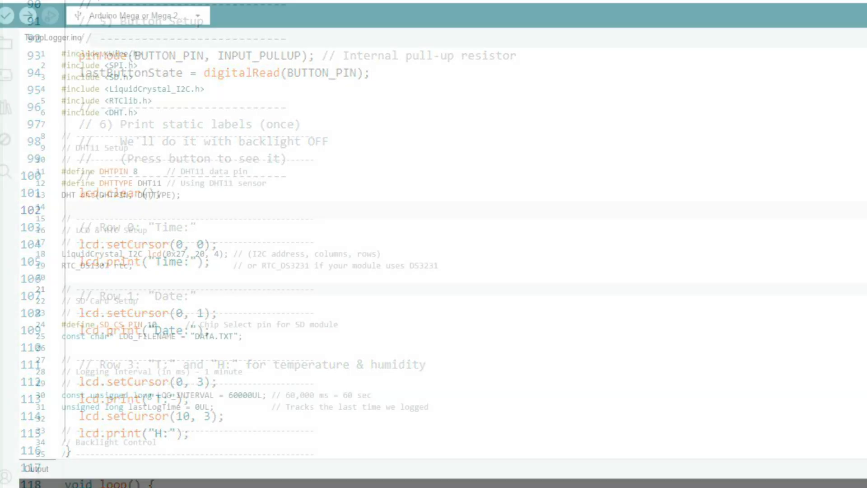
pyautogui.scroll(3)
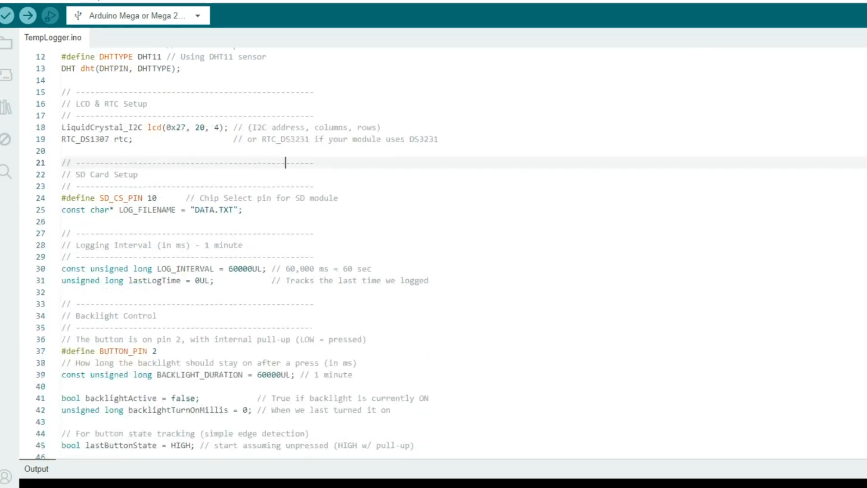
pyautogui.scroll(-3)
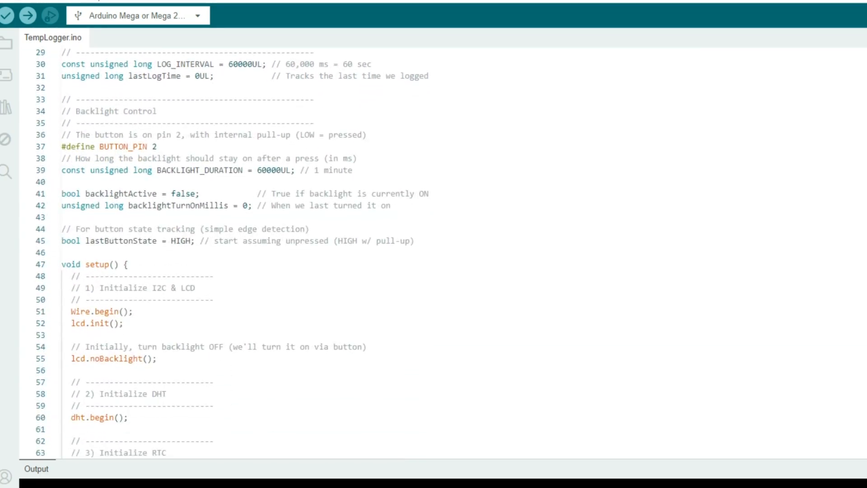
pyautogui.scroll(-3)
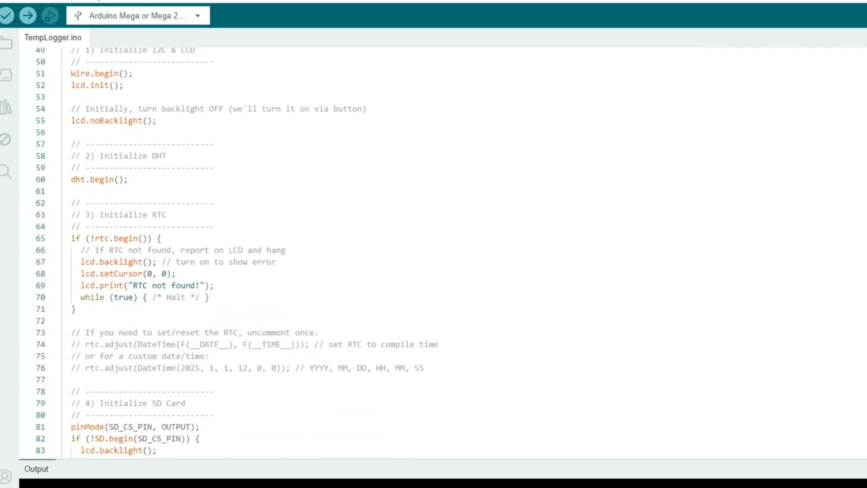
pyautogui.scroll(-3)
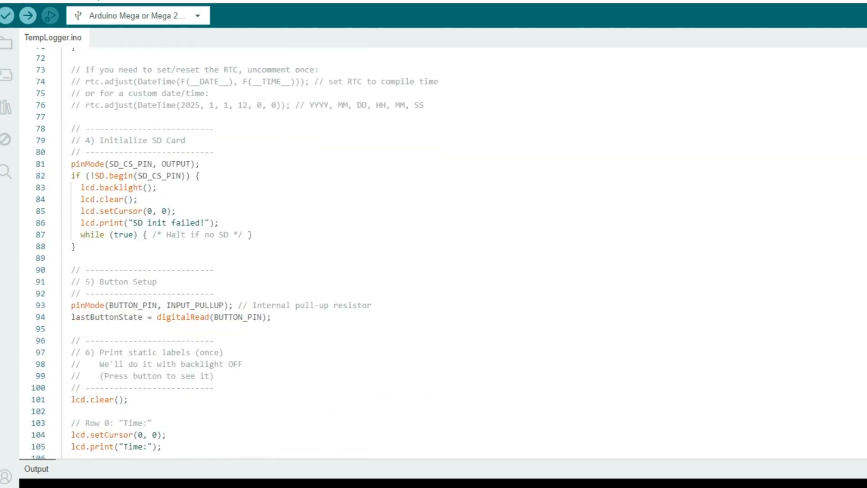
pyautogui.scroll(-3)
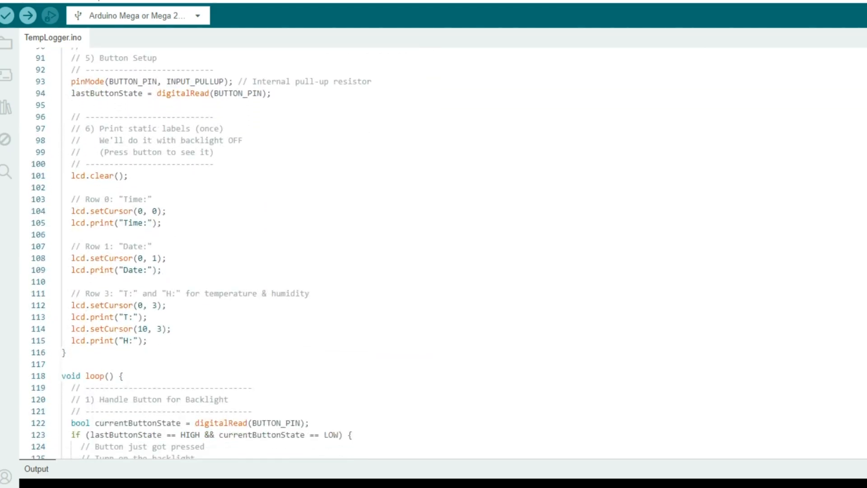
pyautogui.scroll(-3)
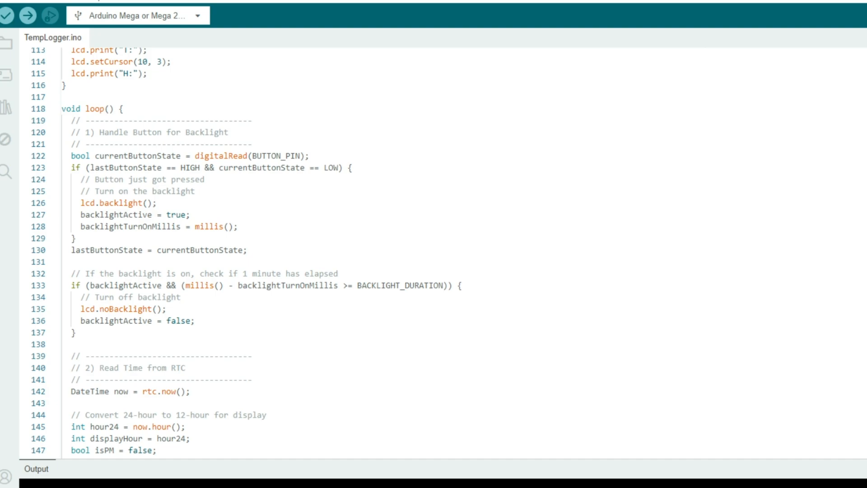
pyautogui.scroll(-3)
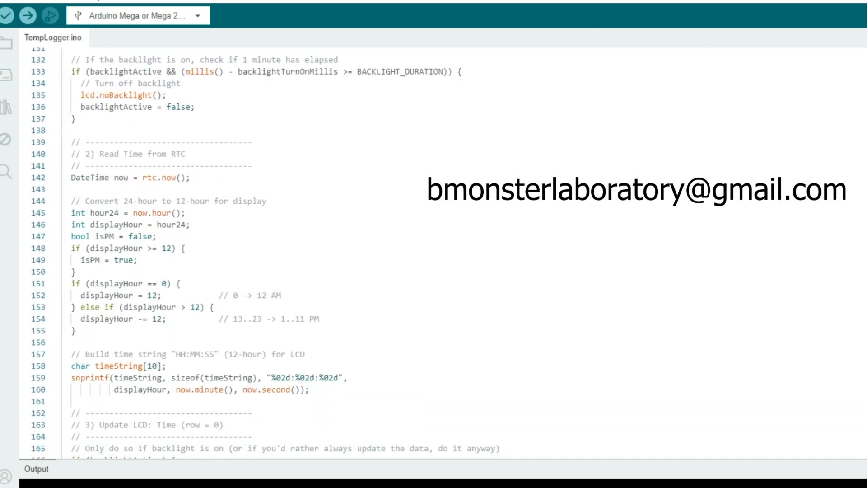
pyautogui.scroll(-3)
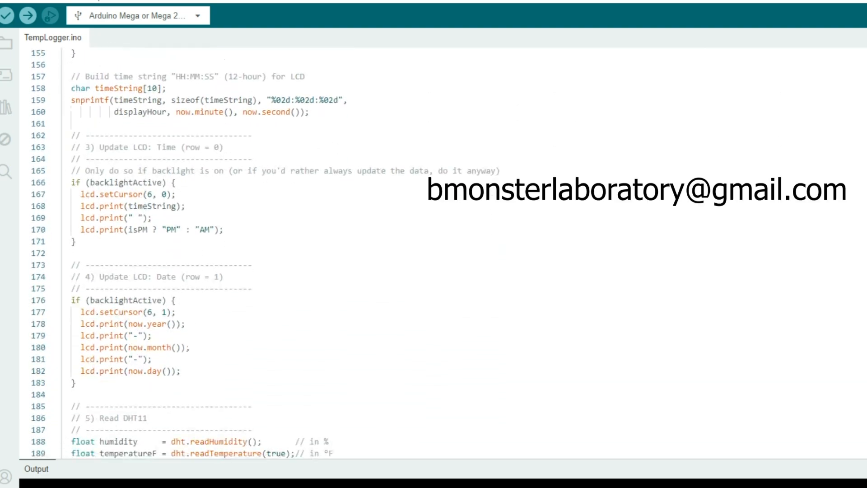
pyautogui.scroll(-3)
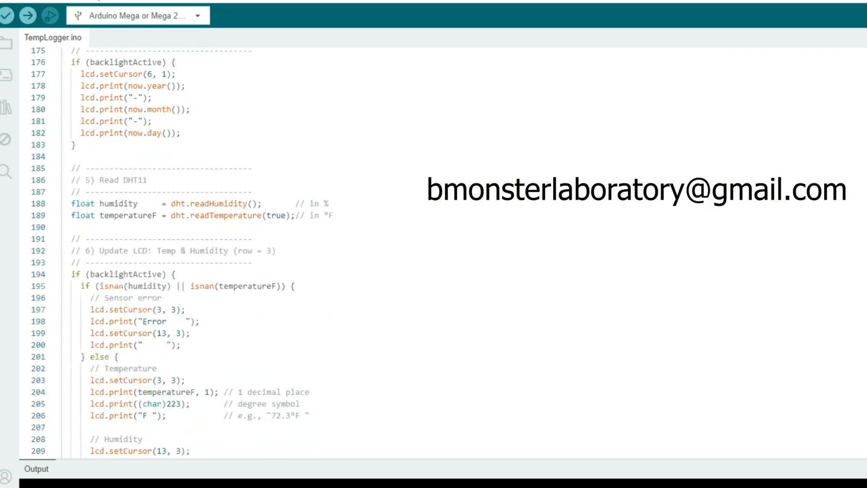
pyautogui.scroll(-3)
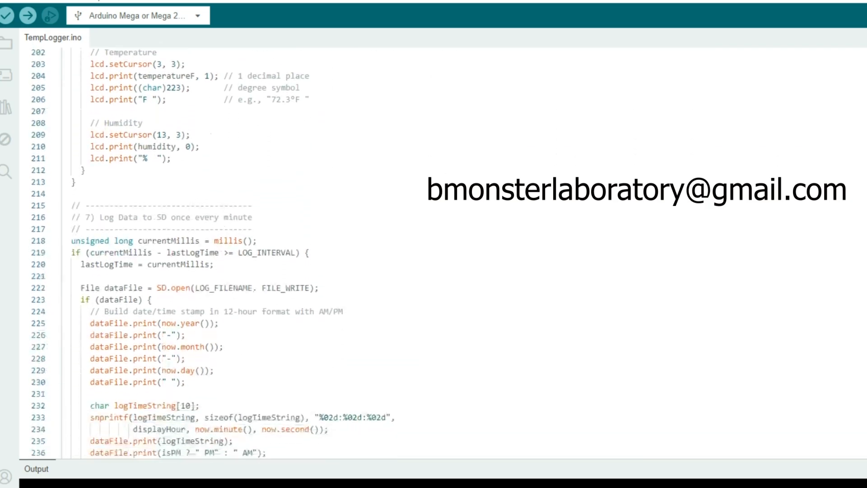
pyautogui.scroll(-3)
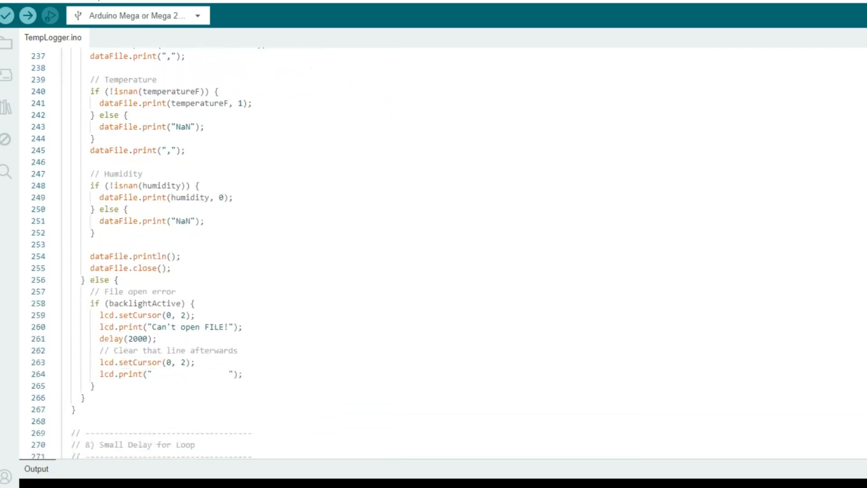